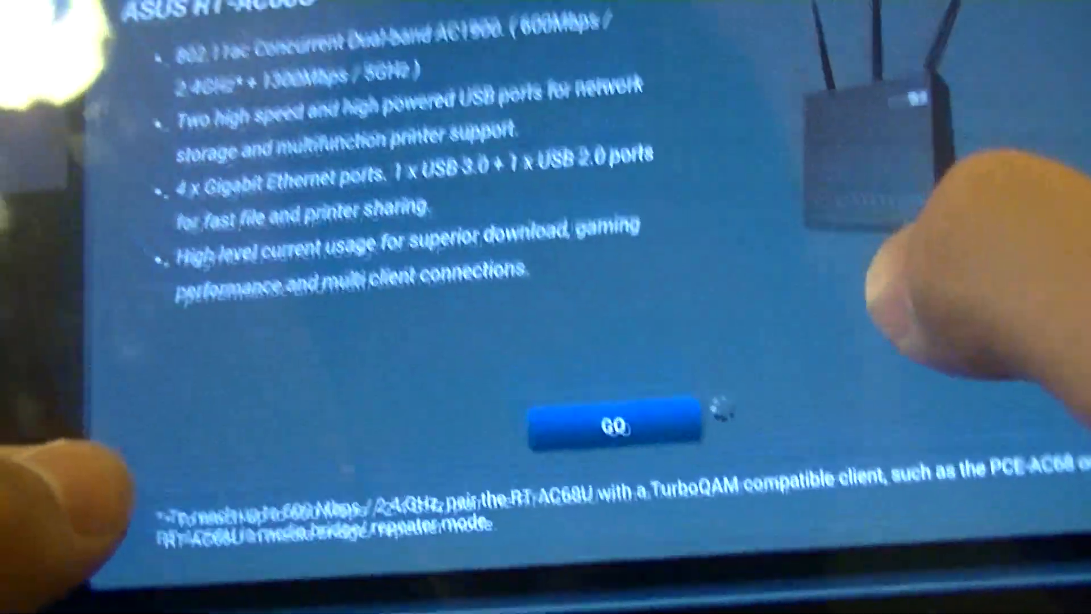
# - Launch Quick Internet Setup with GO on the RT-AC68U welcome page
pyautogui.click(614, 424)
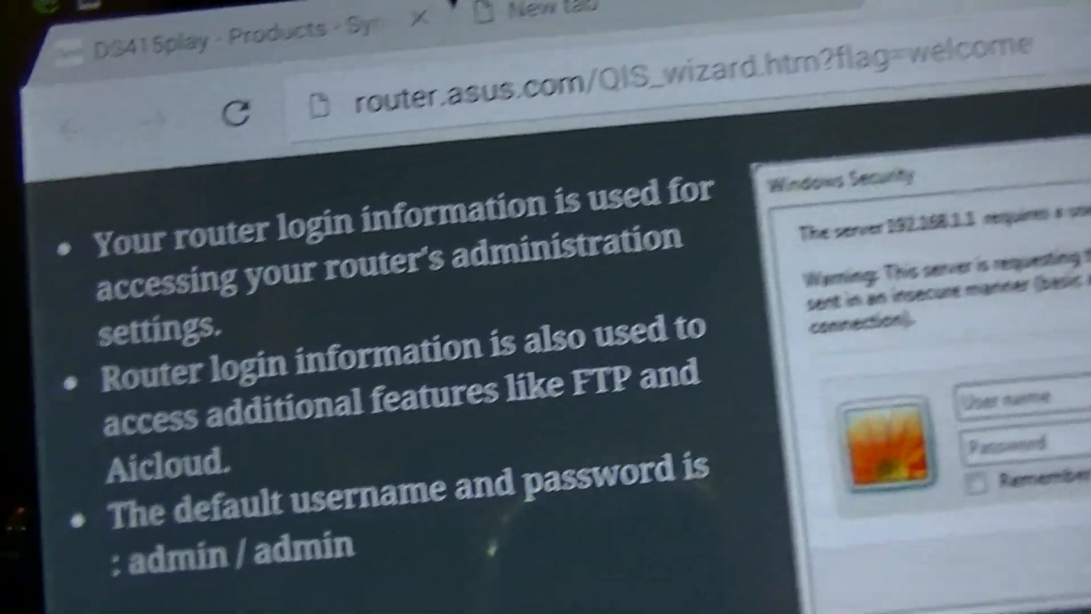
pyautogui.scroll(-3)
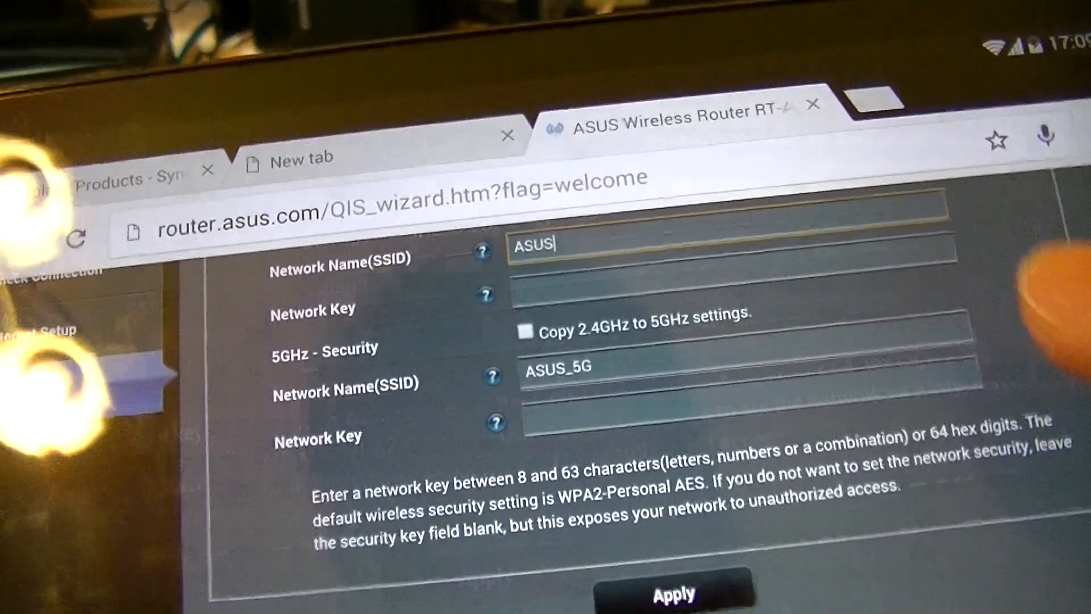
# - Apply the 2.4GHz and 5GHz SSIDs and network keys and continue to the settings summary
pyautogui.scroll(-3)
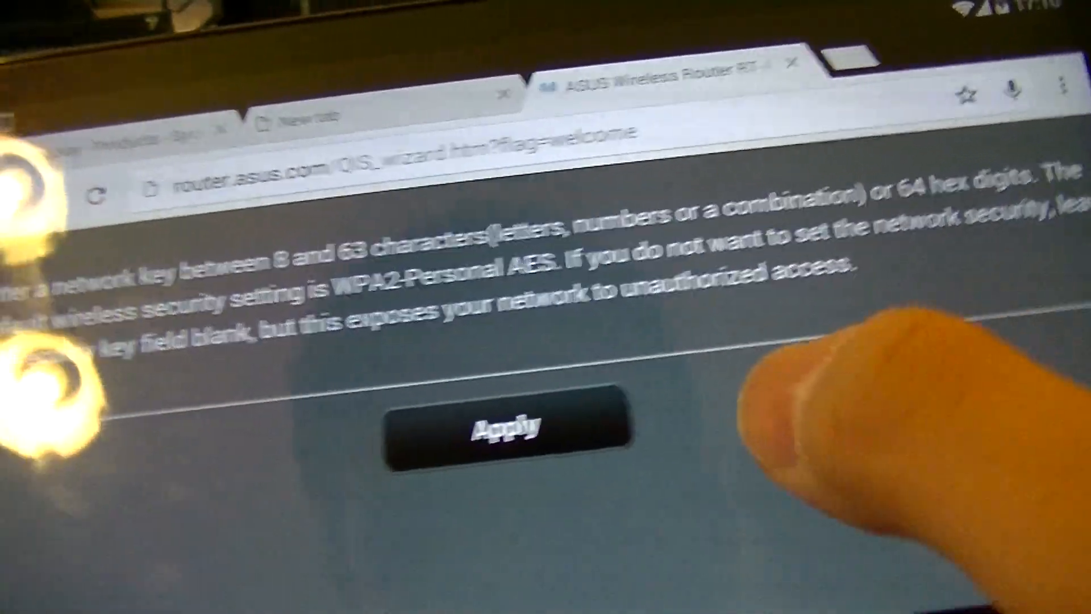
pyautogui.click(508, 428)
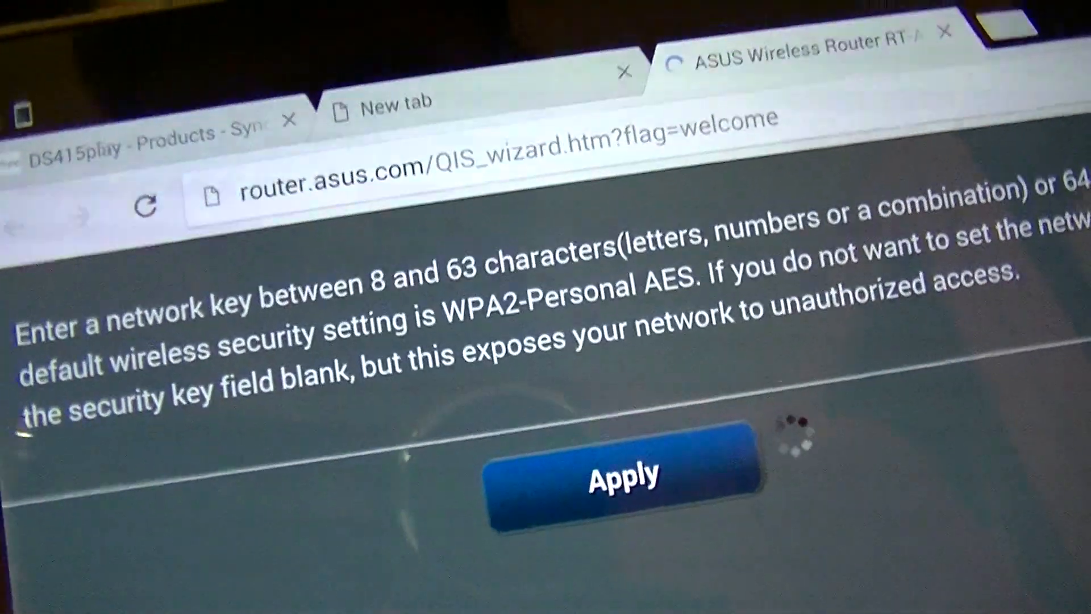
pyautogui.click(621, 476)
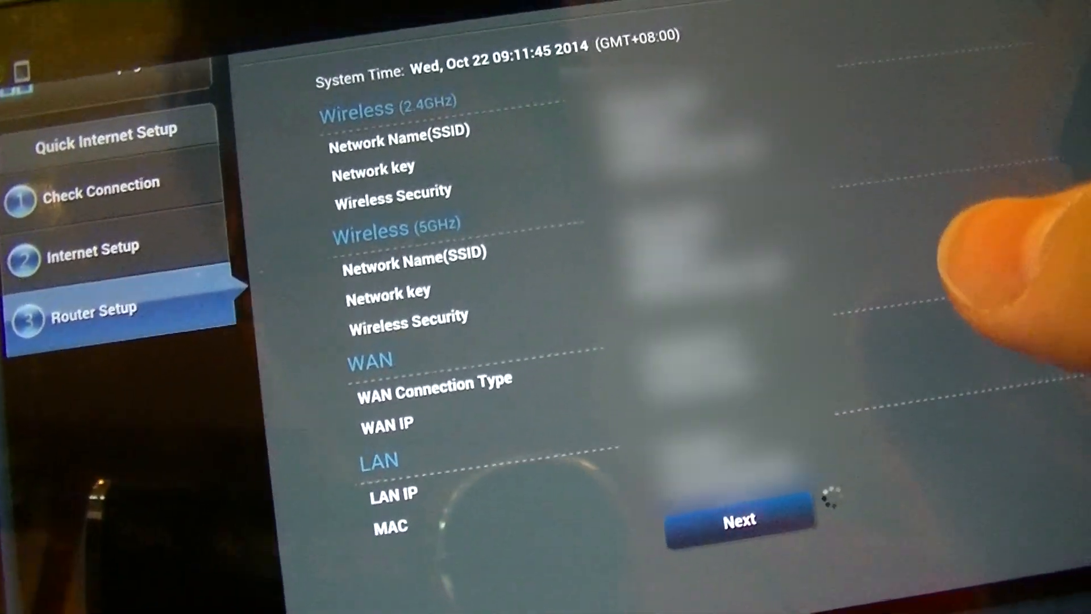
# - Confirm the Router Setup summary to finish the wizard and reach the network map
pyautogui.click(738, 521)
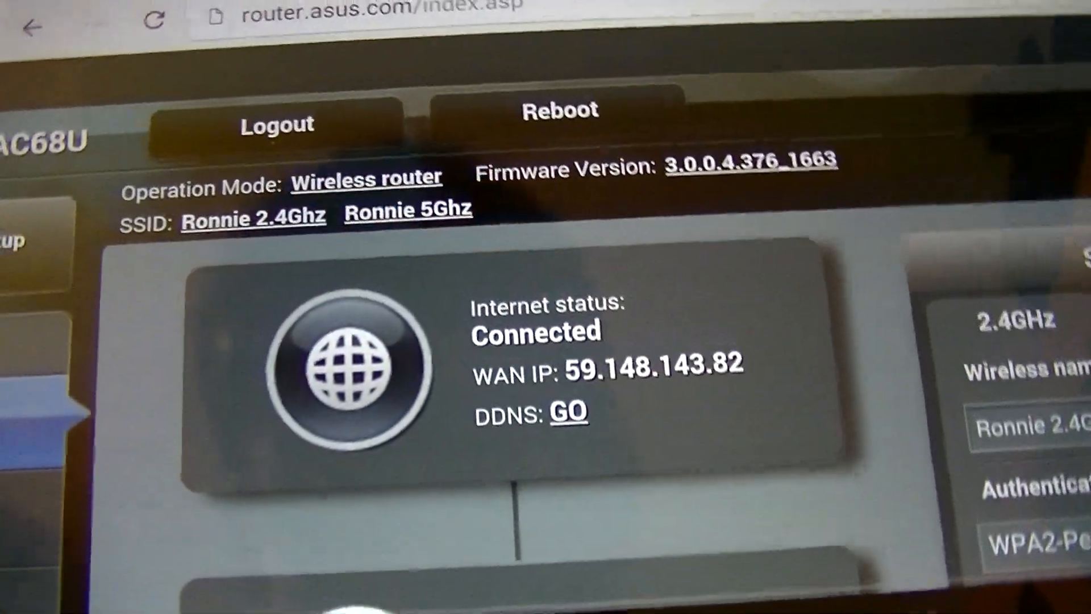
# - Scroll the Network Map dashboard to review internet status and the Ronnie SSIDs
pyautogui.scroll(-3)
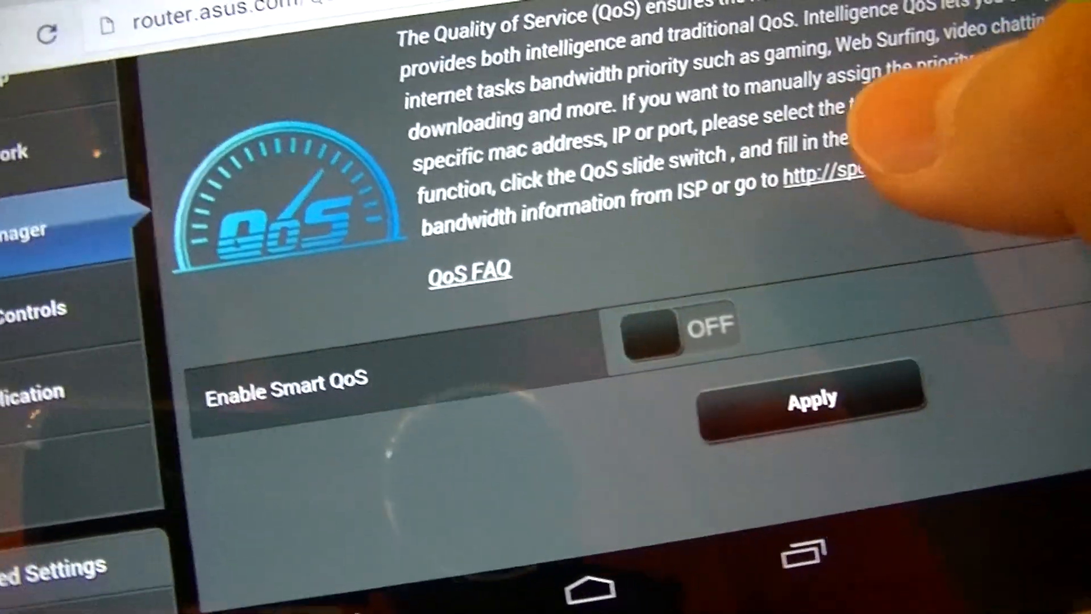
# - Switch Enable Smart QoS to ON in Traffic Manager, revealing the bandwidth fields
pyautogui.click(659, 328)
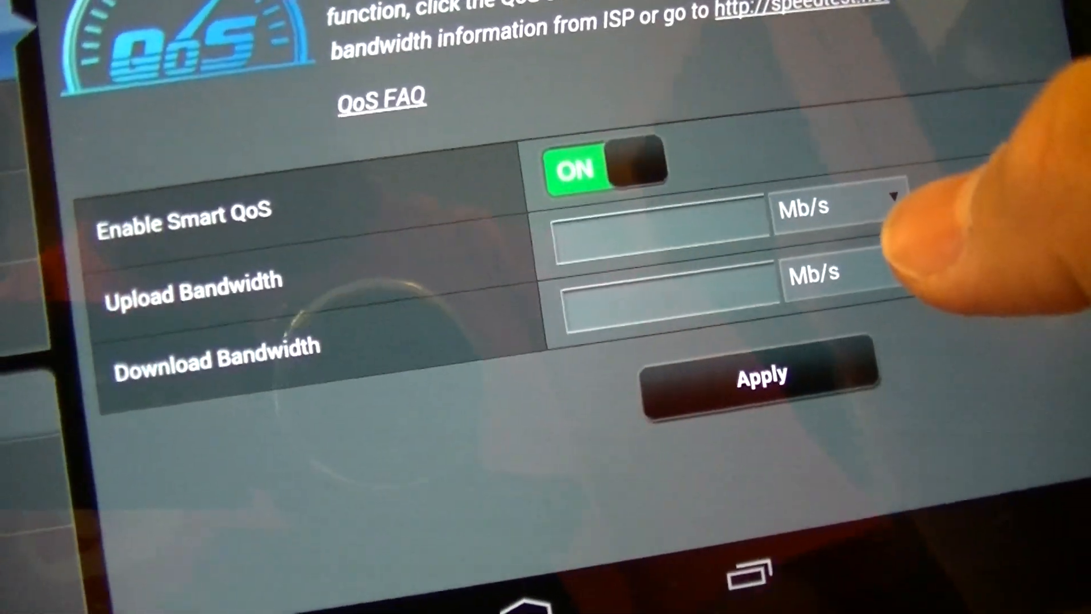
pyautogui.click(605, 160)
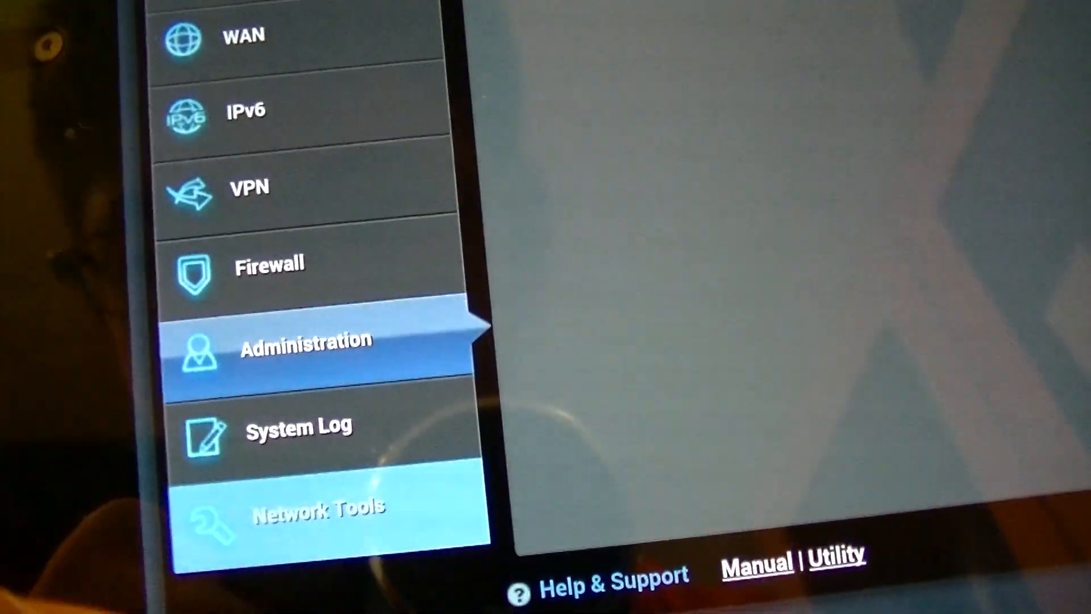
# - Go to Network Tools to reach the Network Analysis ping diagnostic form
pyautogui.click(317, 505)
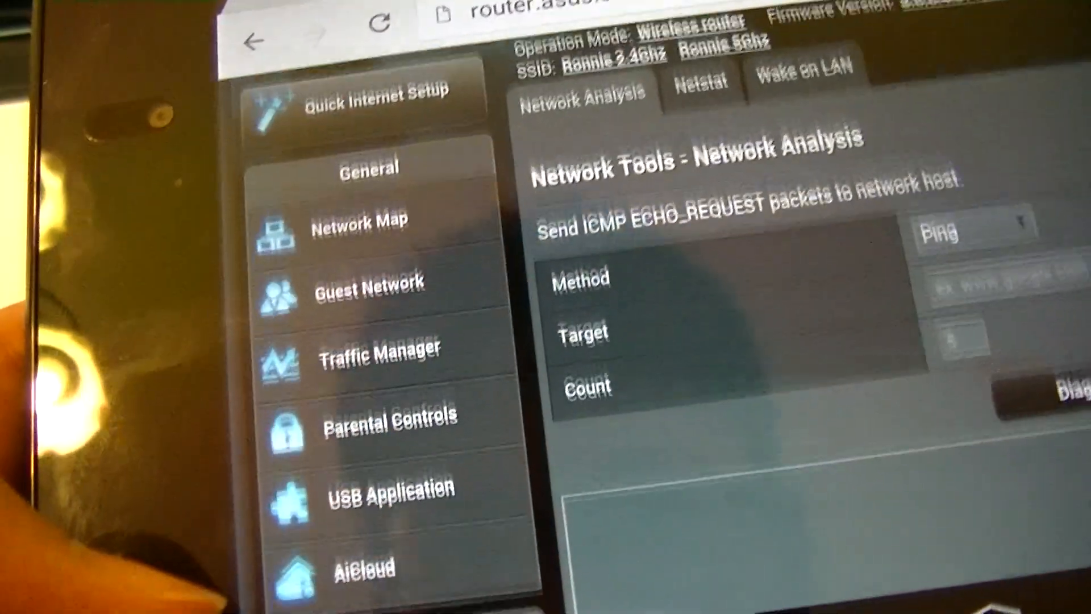
# - Return to the Network Map overview showing internet status and WPA2-Personal security
pyautogui.scroll(-3)
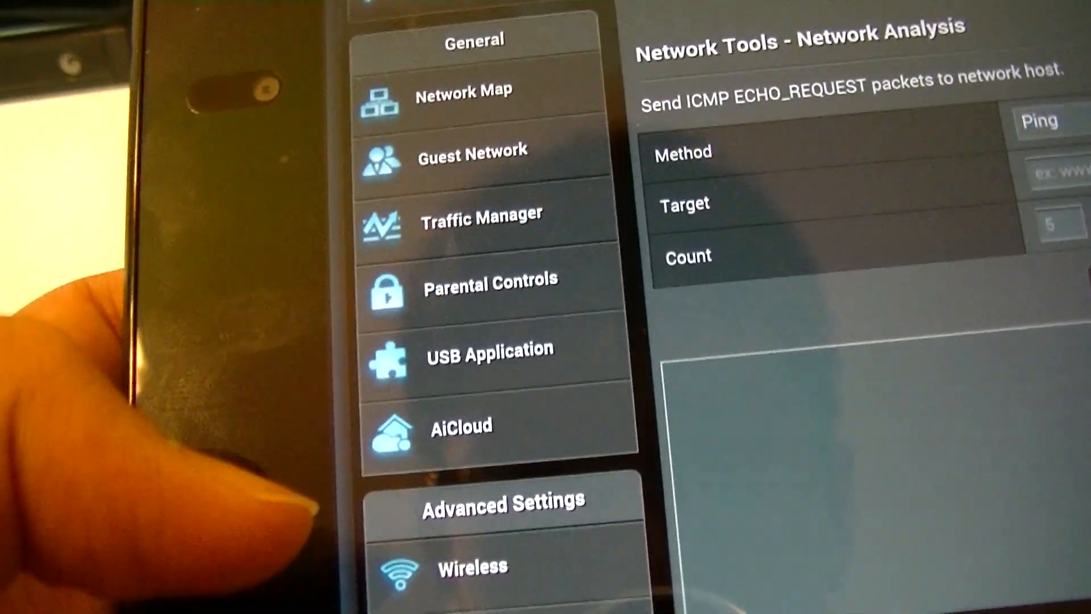
pyautogui.scroll(-3)
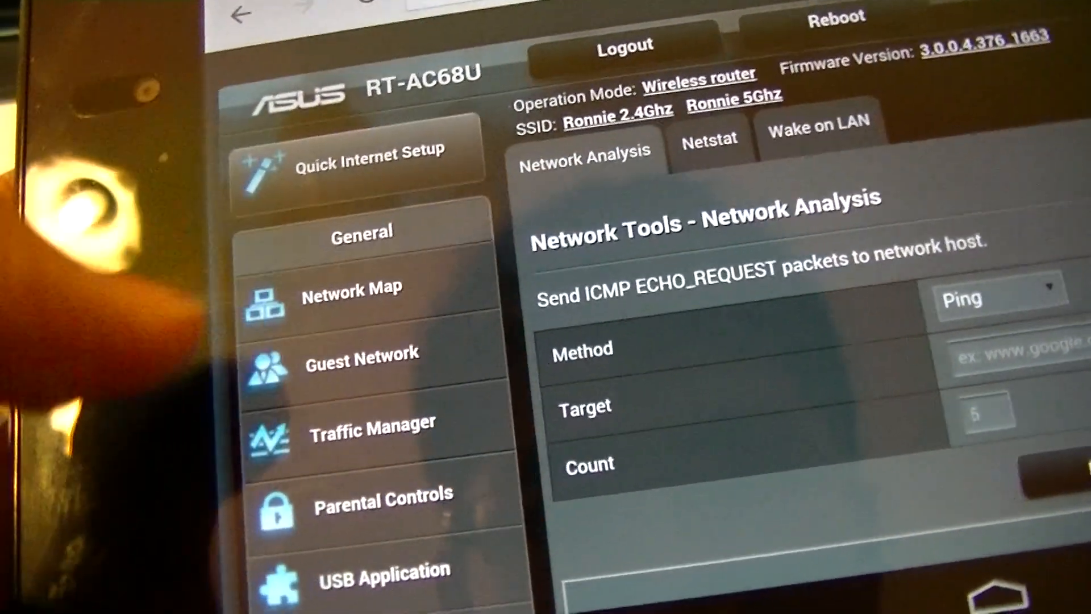
pyautogui.click(338, 285)
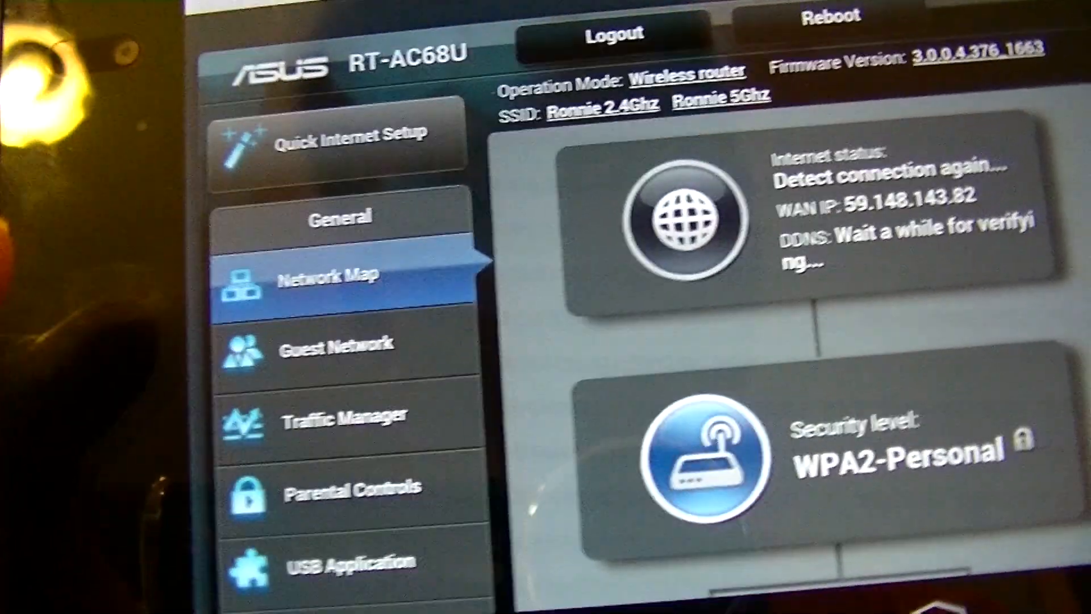